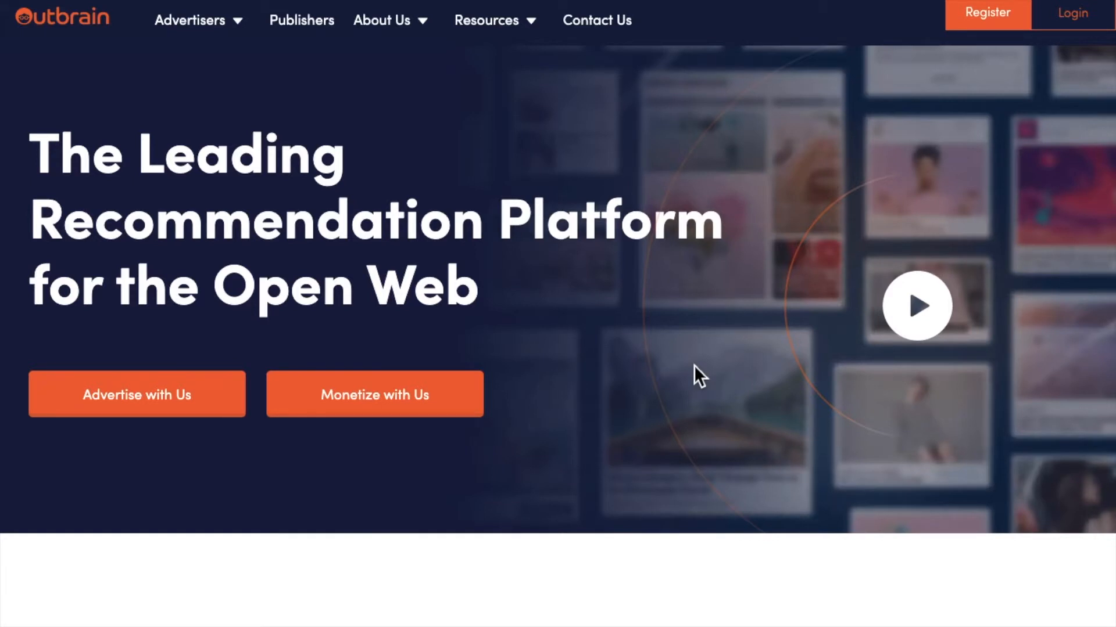
mouse_move(335, 111)
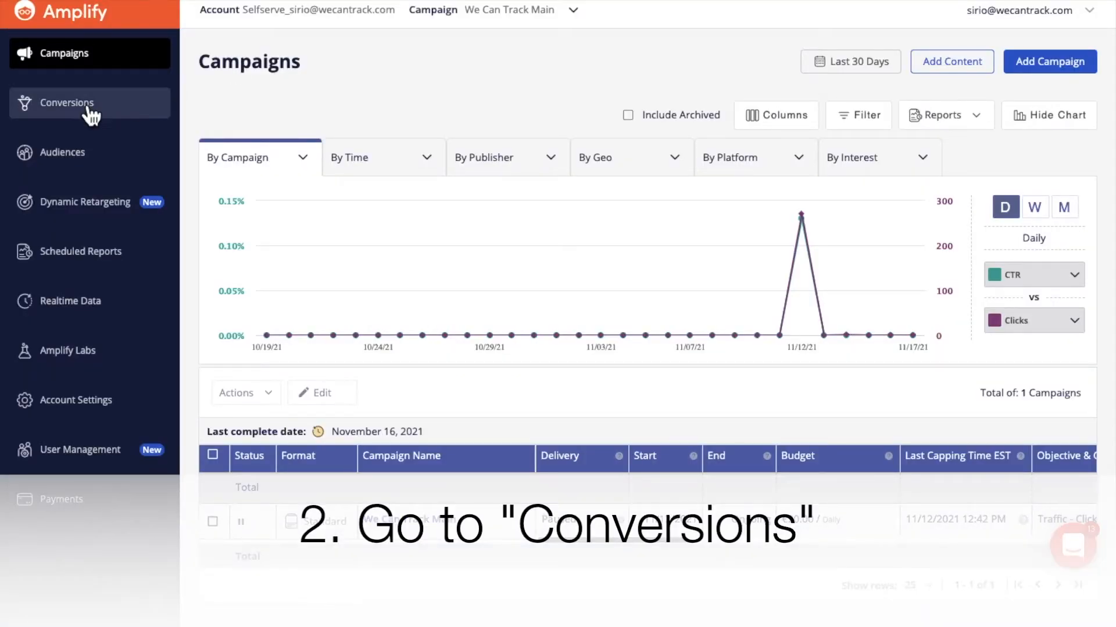
Start a new conversion from the Conversions page, showing an empty URL-based form.
left_click(67, 102)
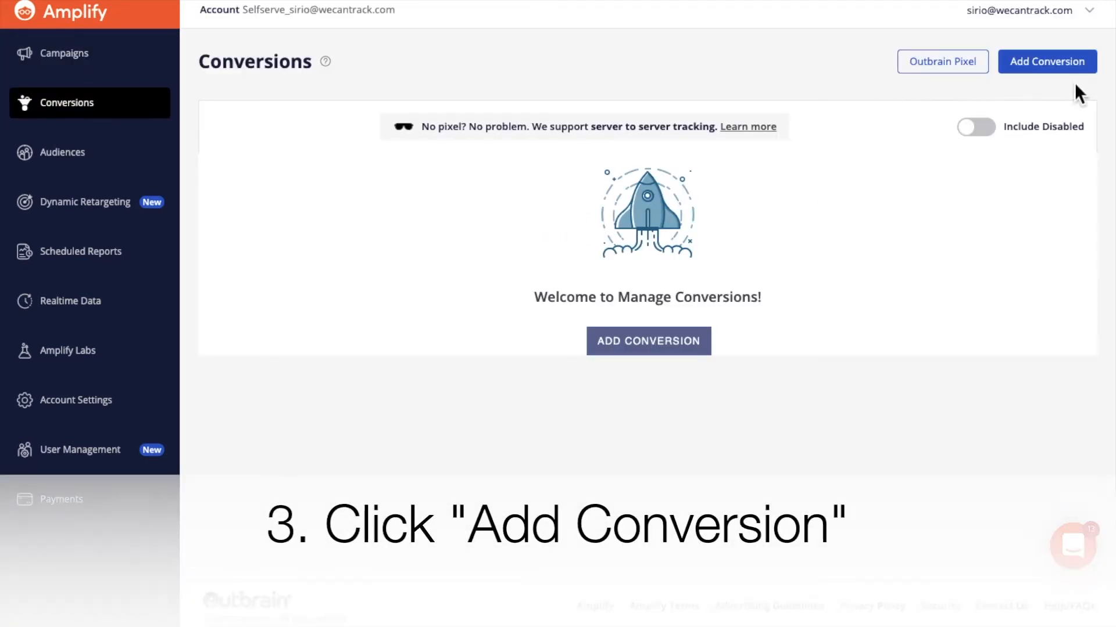
left_click(1047, 61)
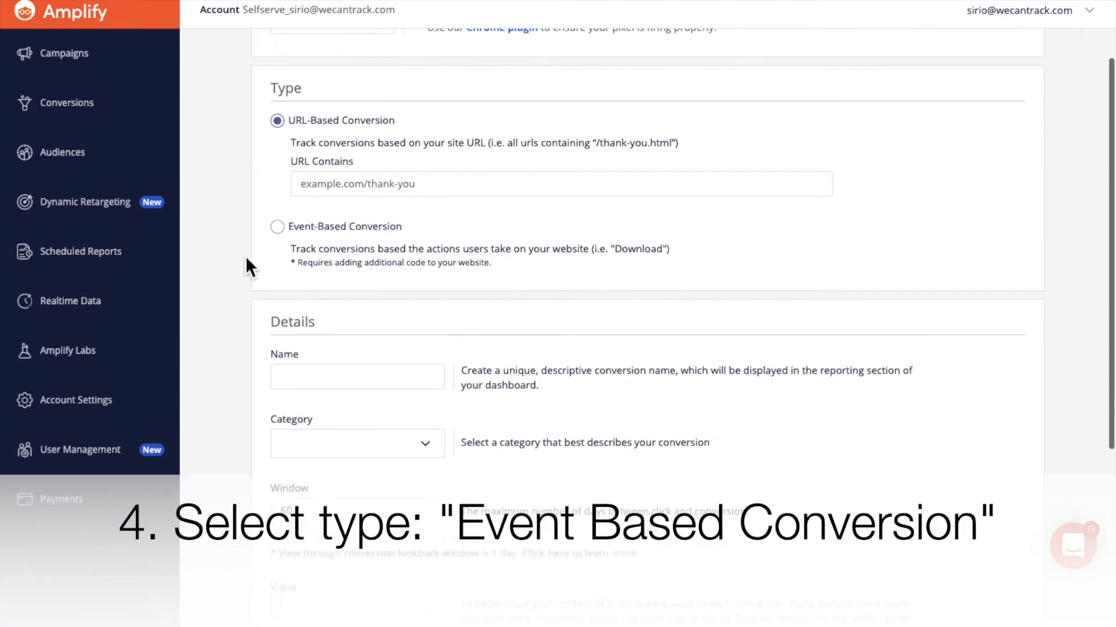
scroll("down", 3)
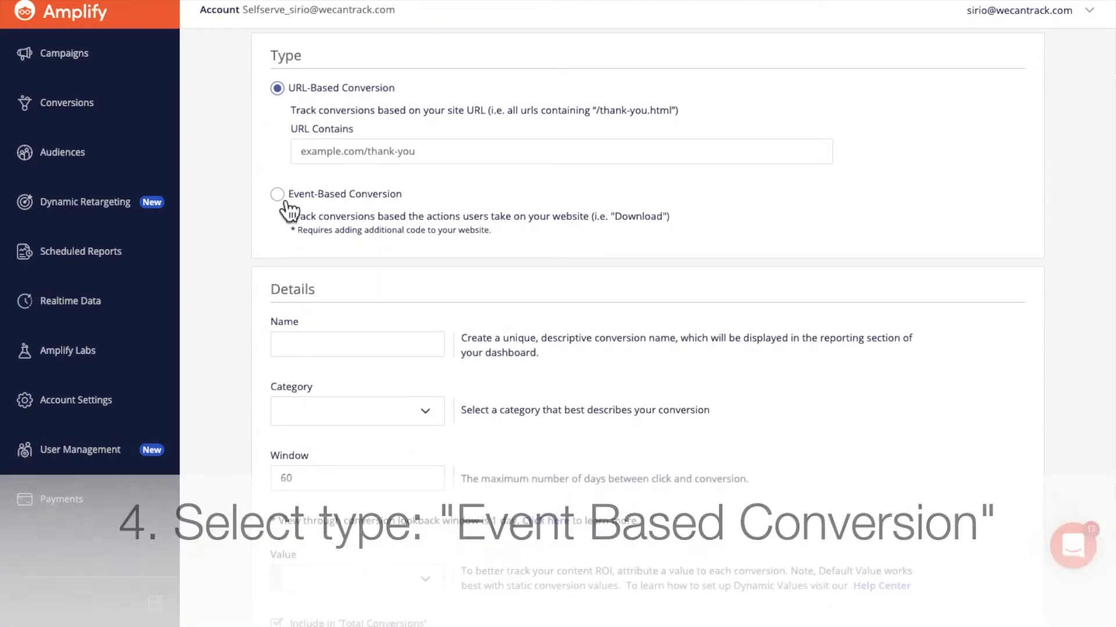
Make the conversion event-based, named 'wctconversion', in the Purchase category.
left_click(276, 194)
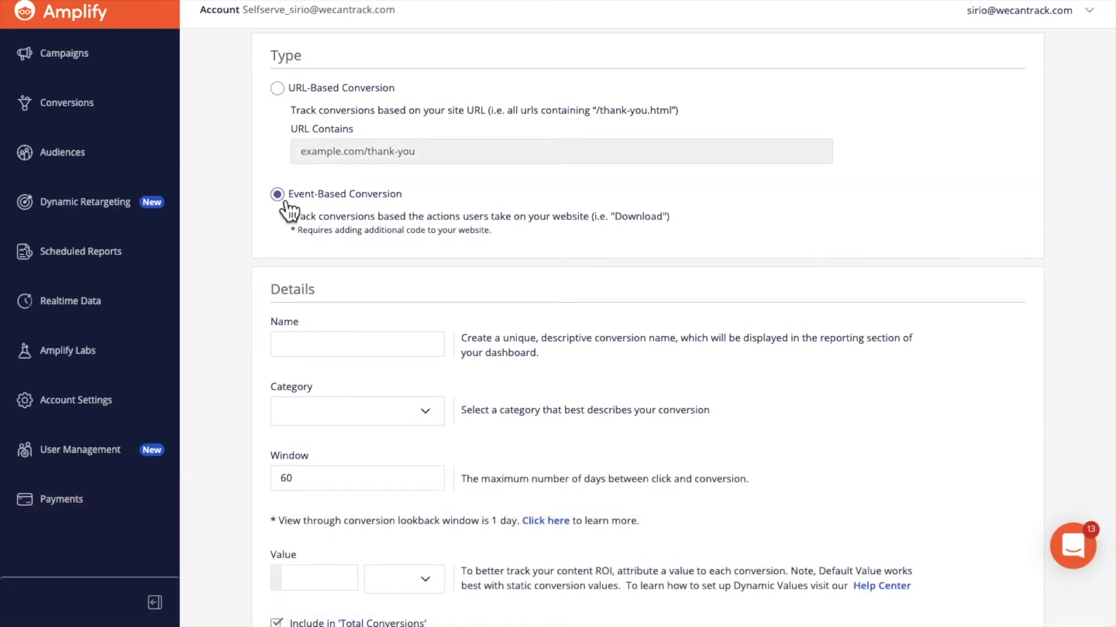
scroll("down", 3)
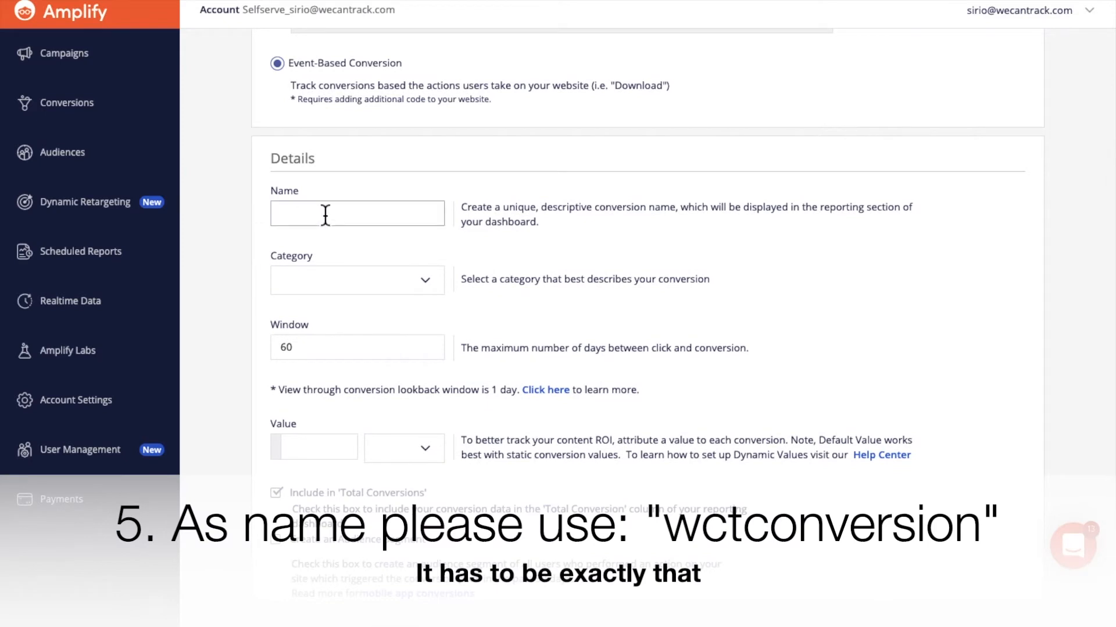
type("wctconversion")
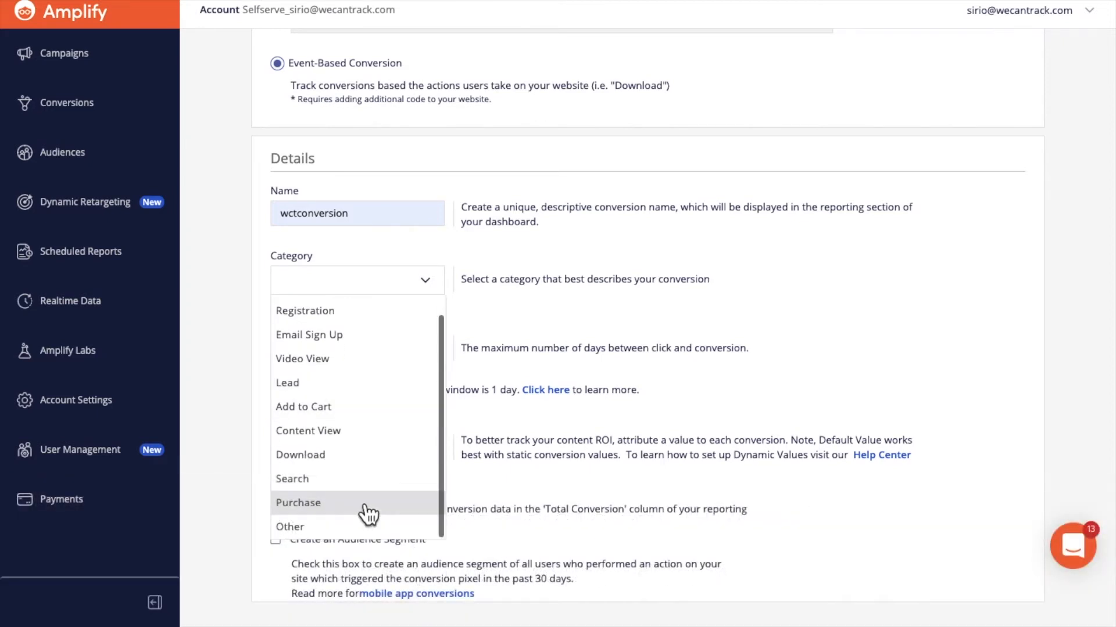
left_click(299, 502)
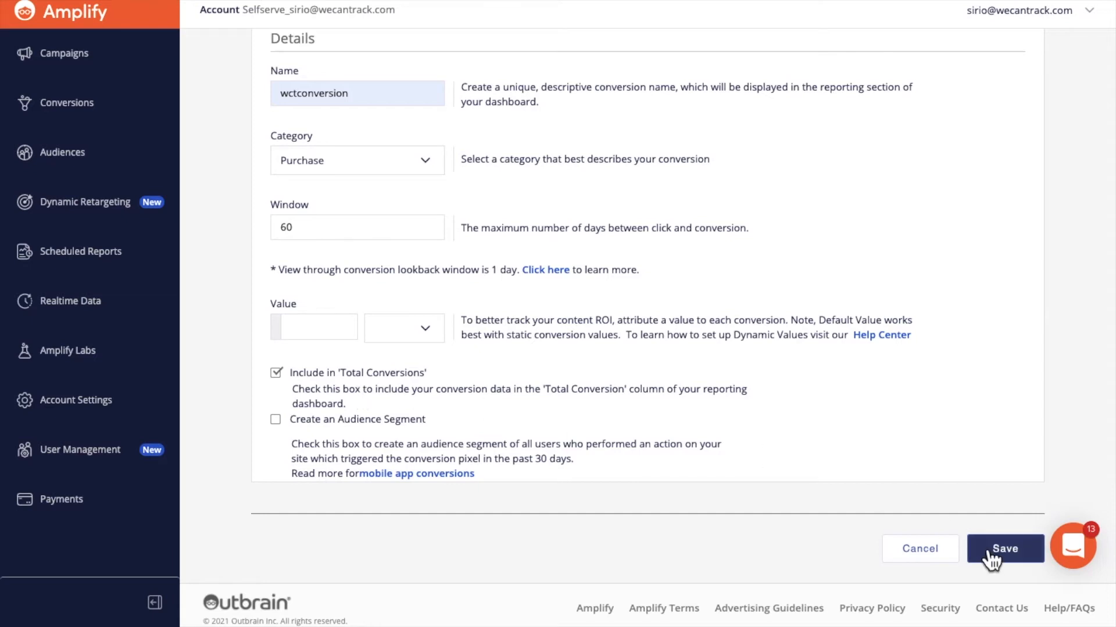
Save the wctconversion conversion and dismiss the event code dialog.
left_click(1005, 548)
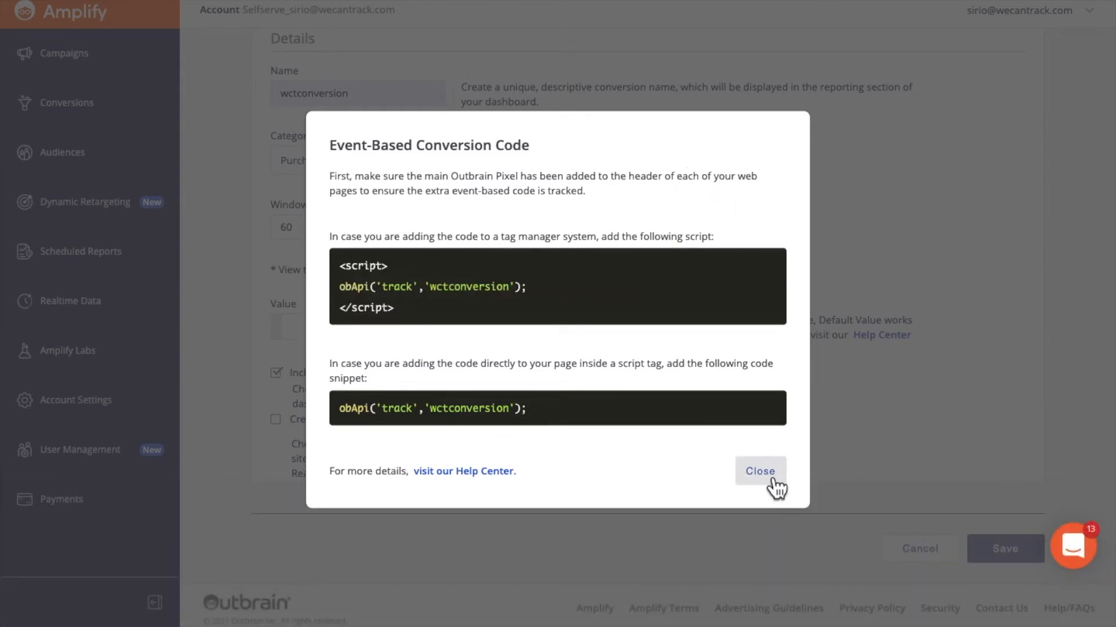
left_click(760, 471)
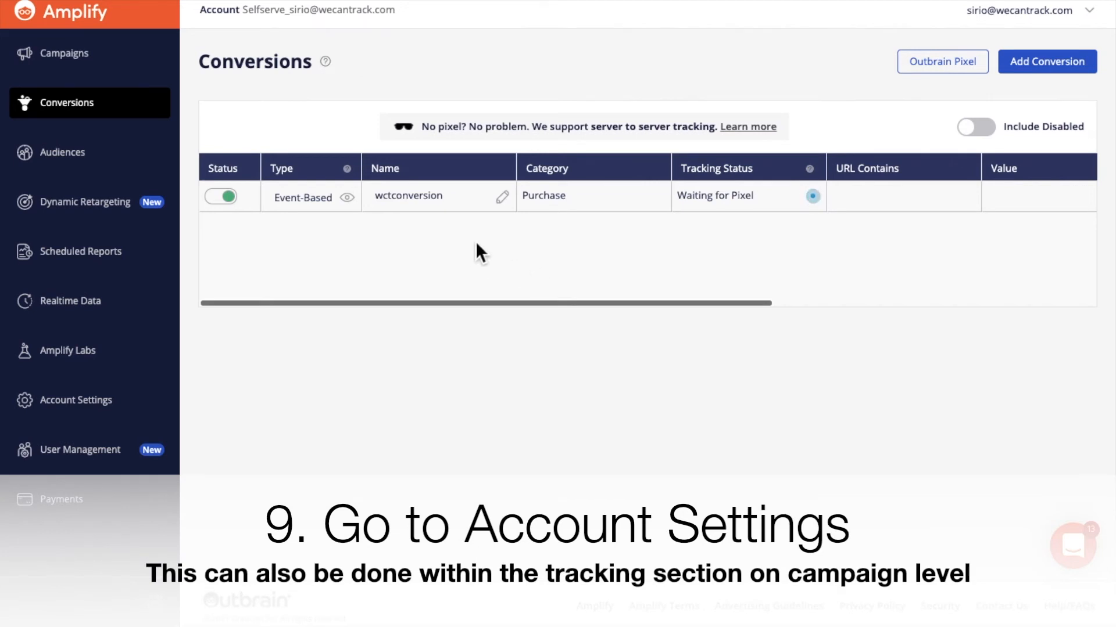
Go to Account Settings with its empty campaign tracking suffix field.
scroll("right", 3)
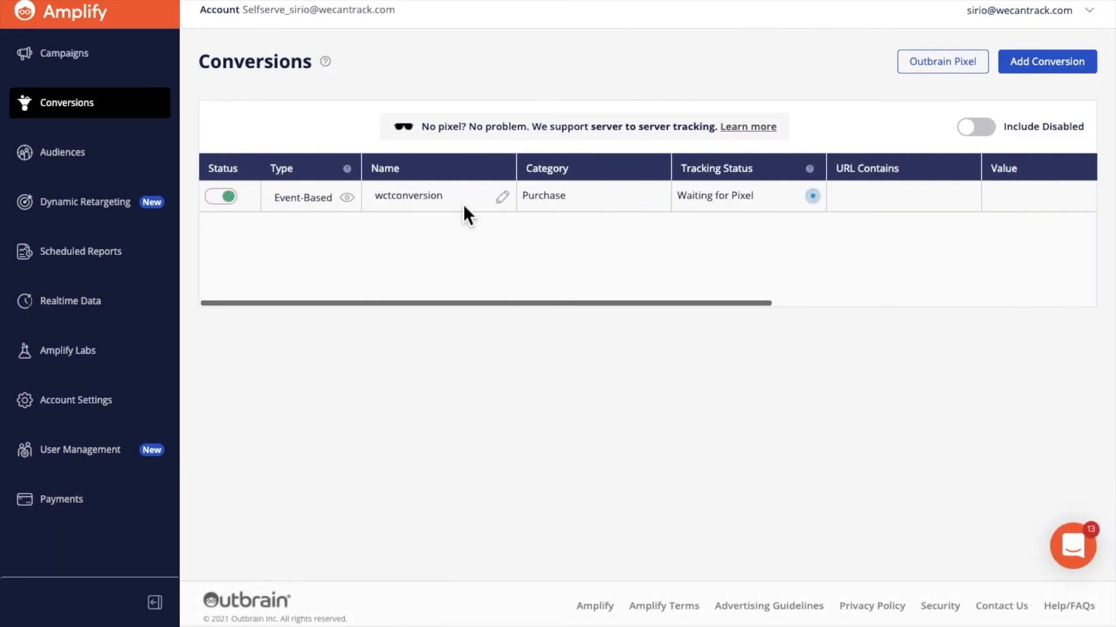
mouse_move(76, 400)
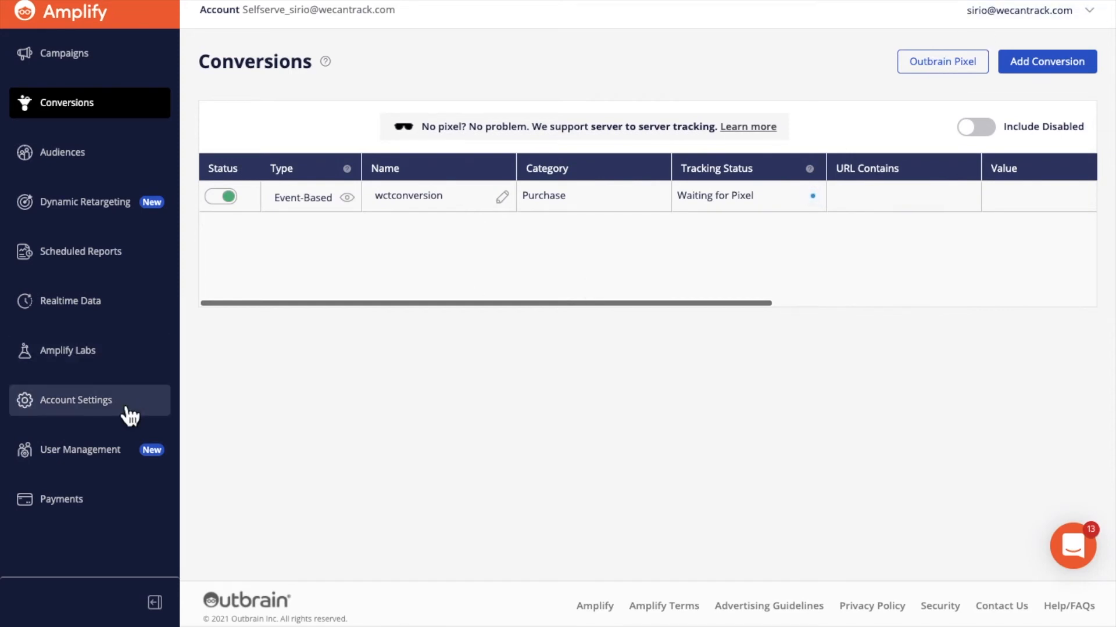
left_click(75, 400)
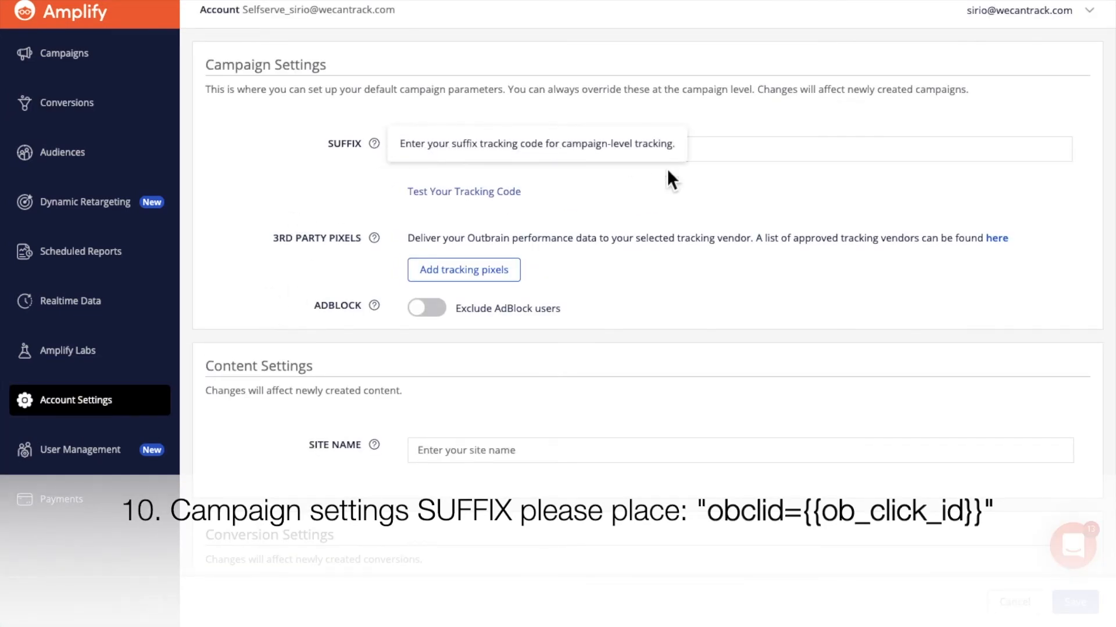
Enter obclid={{ob_click_id}} as the campaign suffix and save the account settings.
left_click(733, 149)
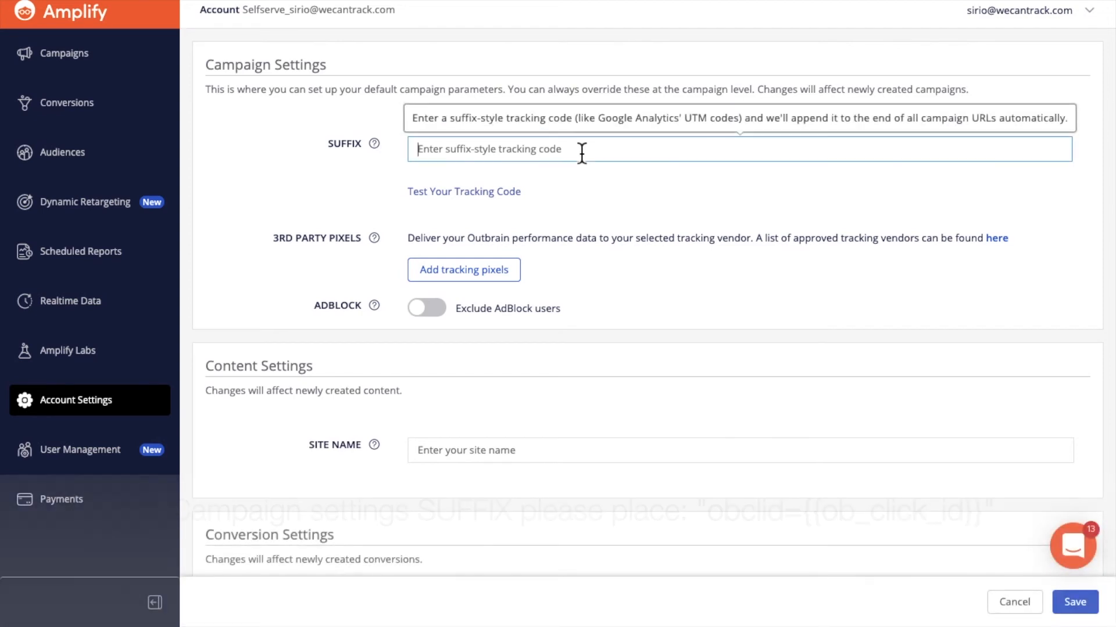
type("obclid={{ob_click_id}}")
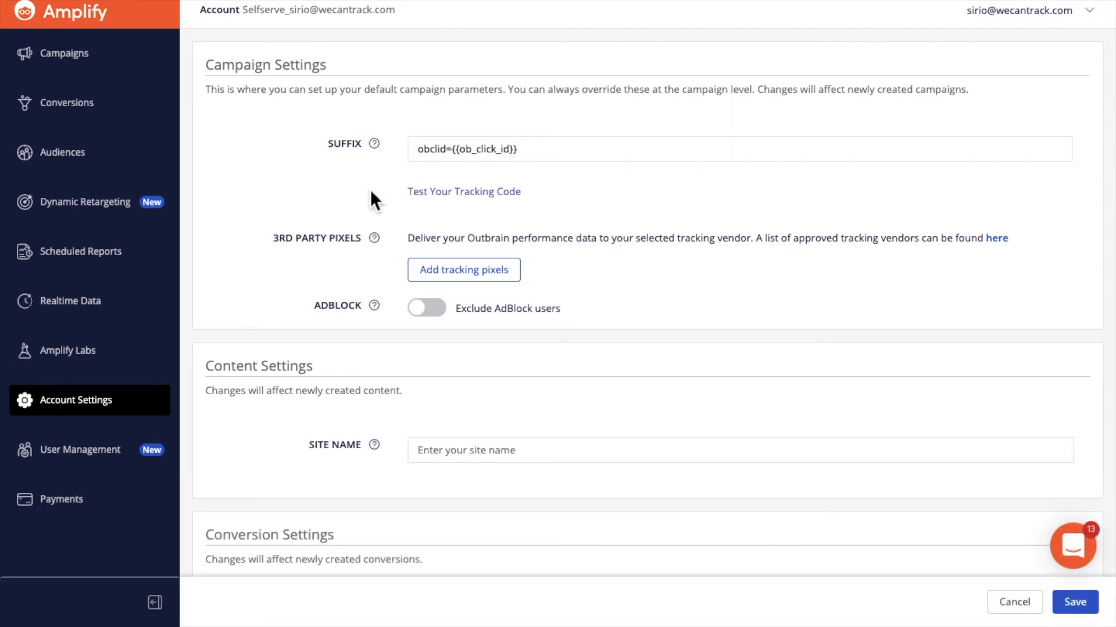
scroll("down", 3)
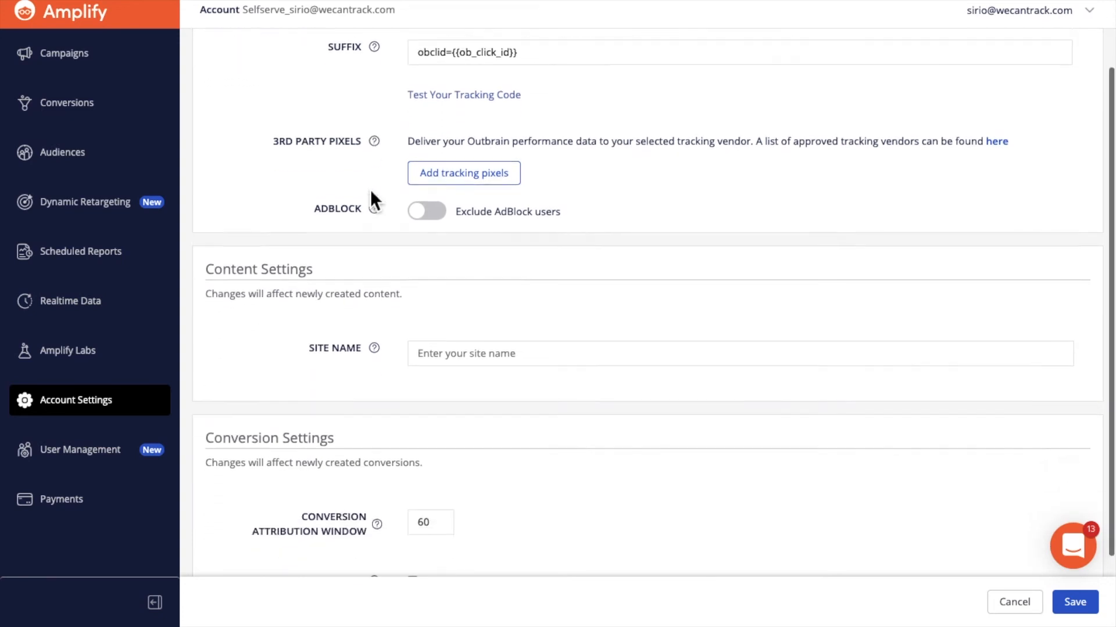
scroll("down", 3)
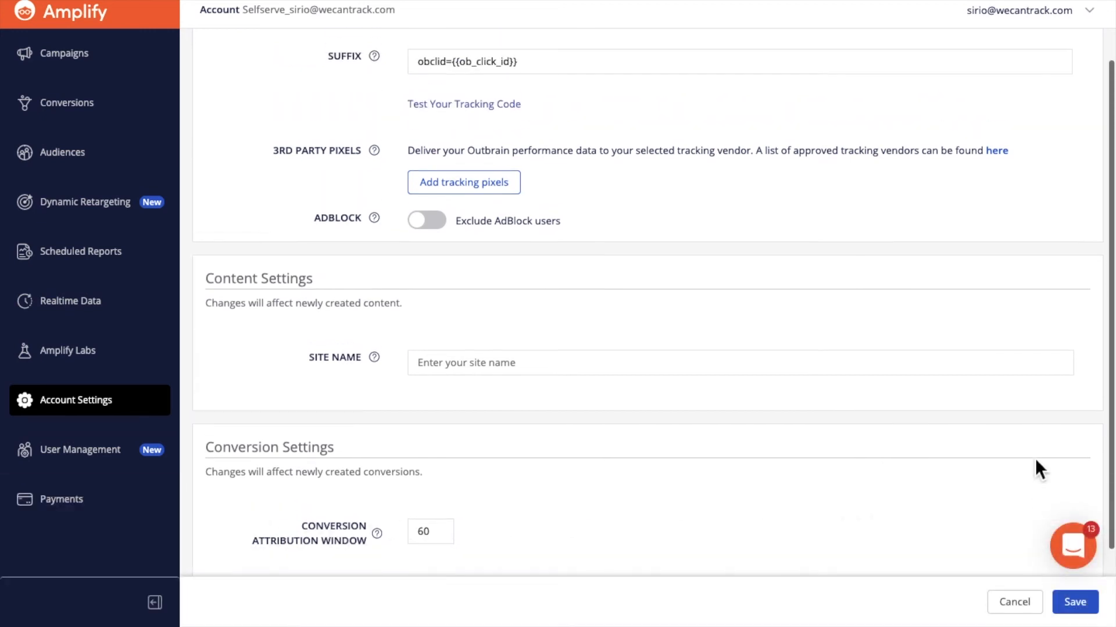
left_click(1075, 602)
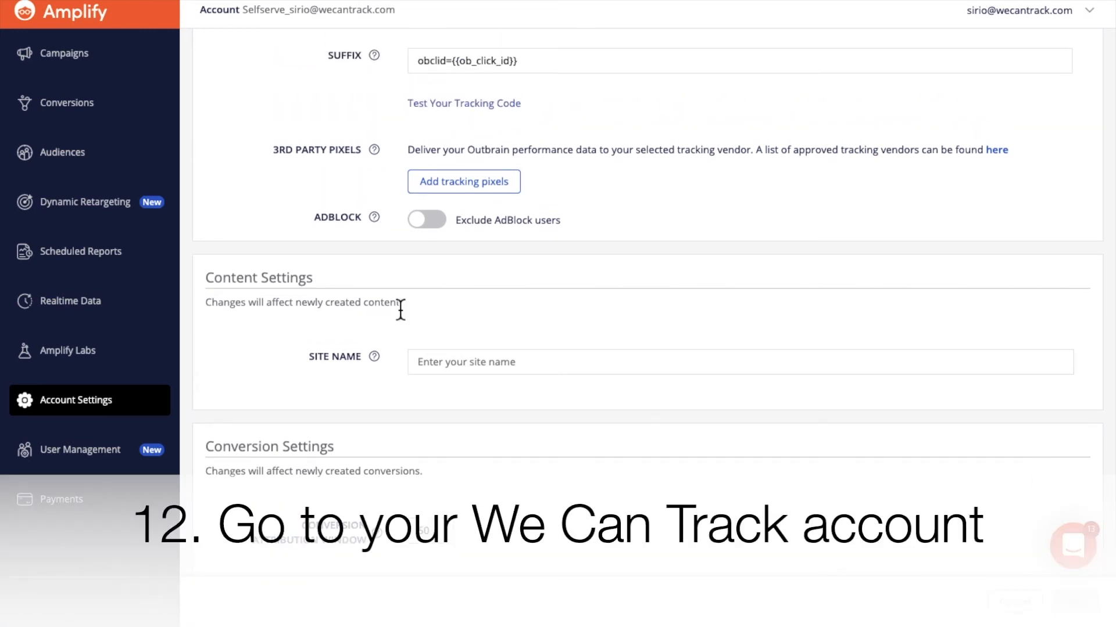
scroll("up", 3)
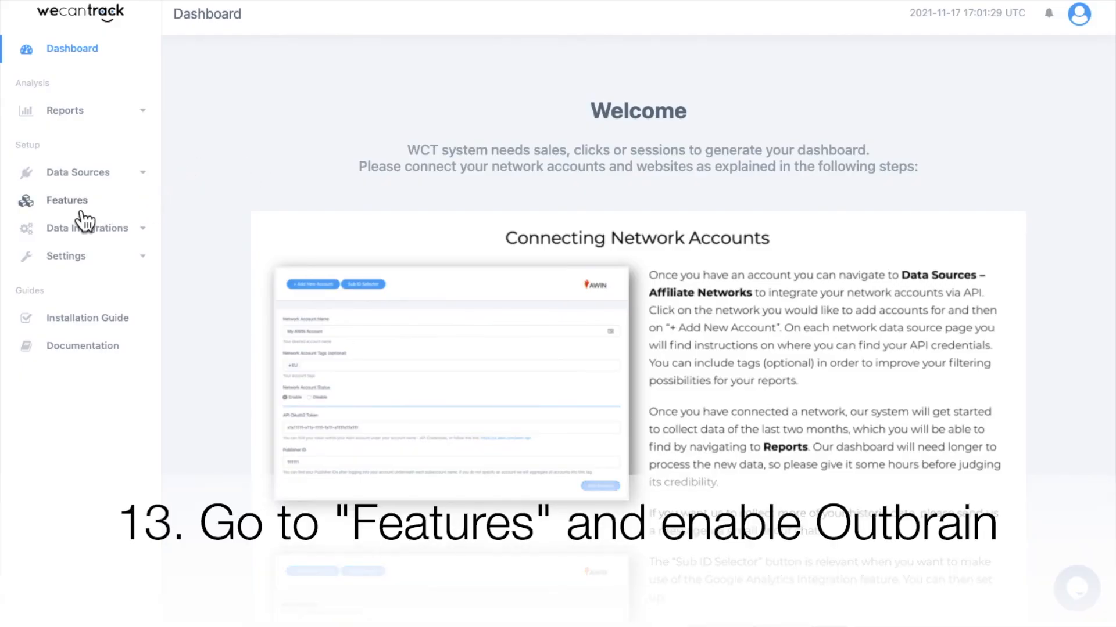
Open WeCanTrack Features and scroll to the Outbrain Integration (BETA) card.
left_click(67, 200)
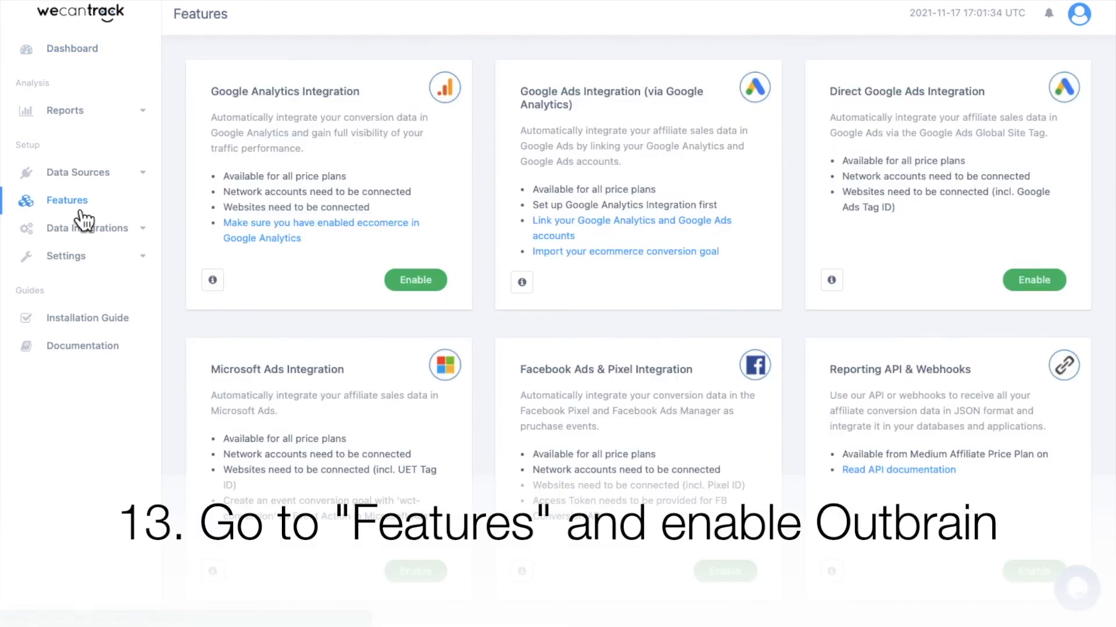
scroll("down", 3)
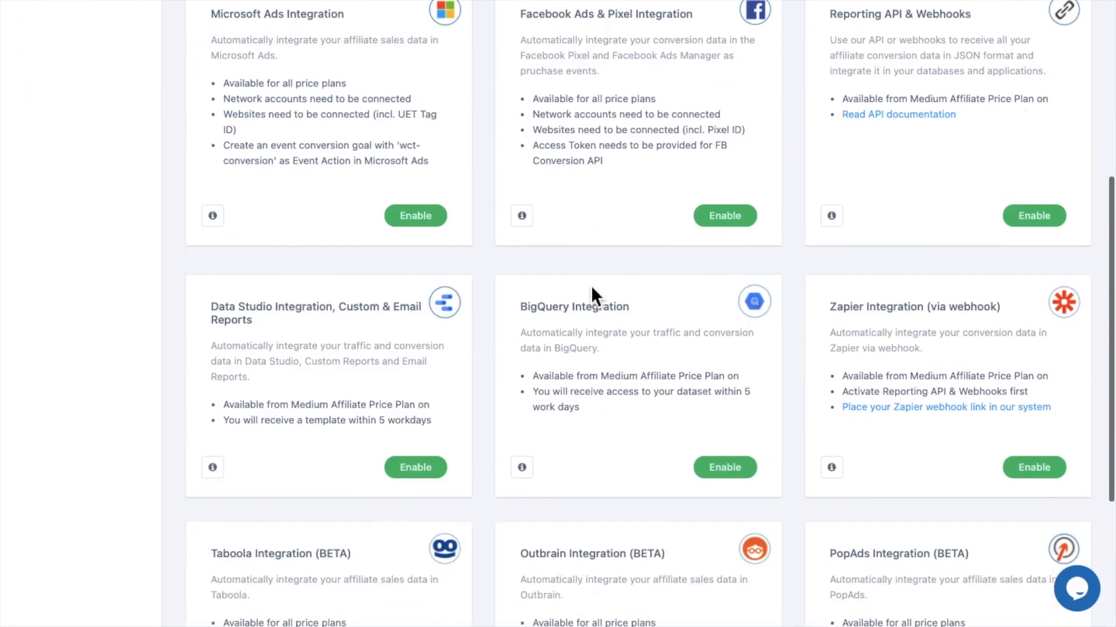
scroll("down", 3)
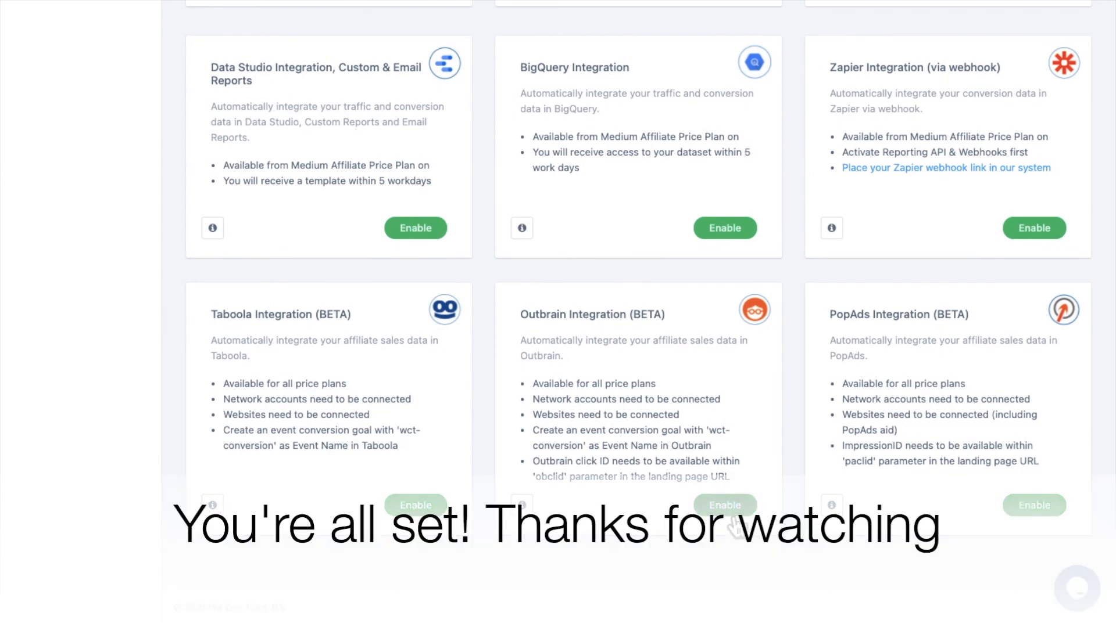